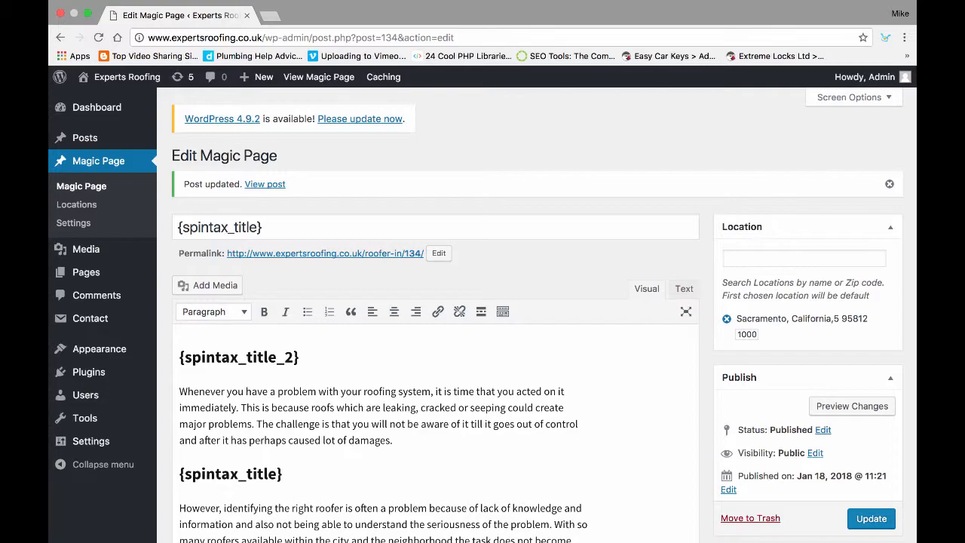
Scroll down the Magic Page editor to the Magic Page xFields section.
scroll(down, 3)
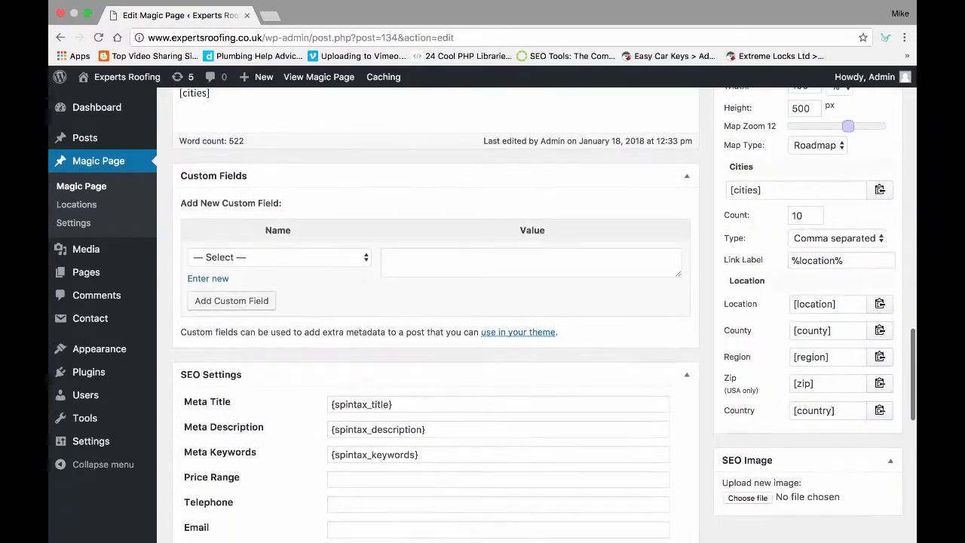
scroll(down, 3)
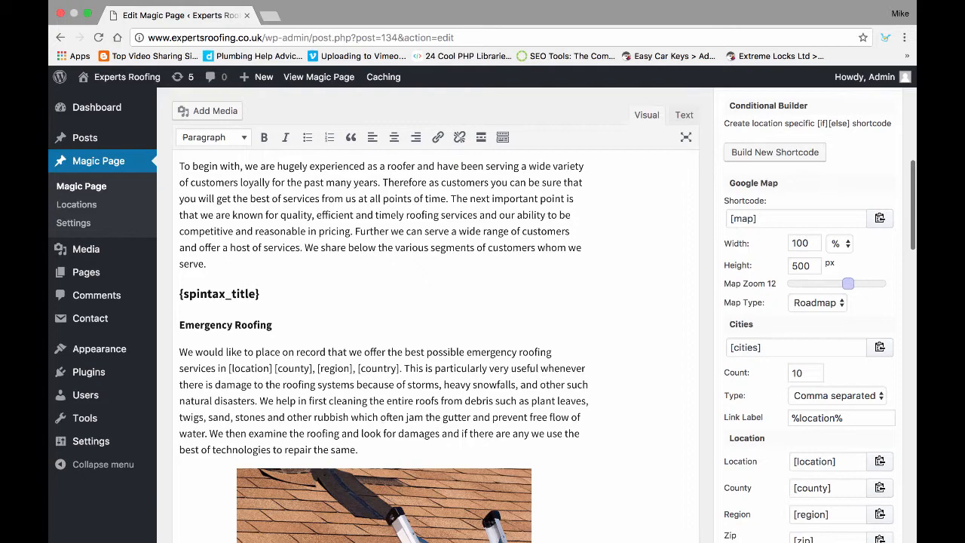
click(871, 517)
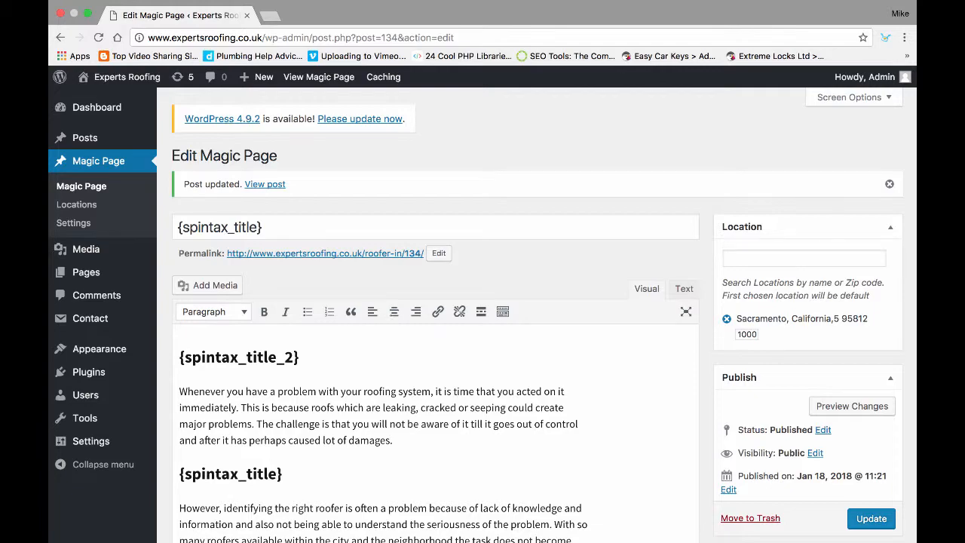
scroll(down, 3)
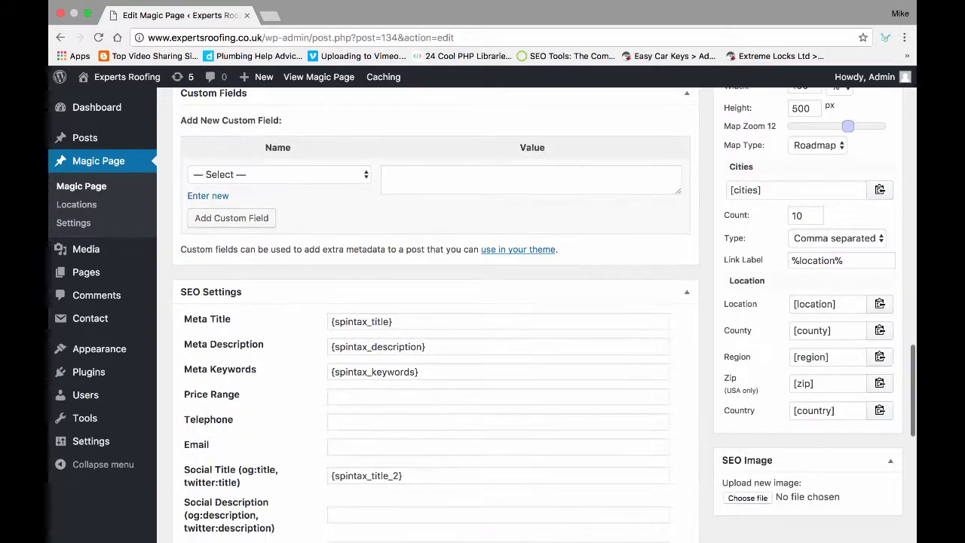
scroll(down, 3)
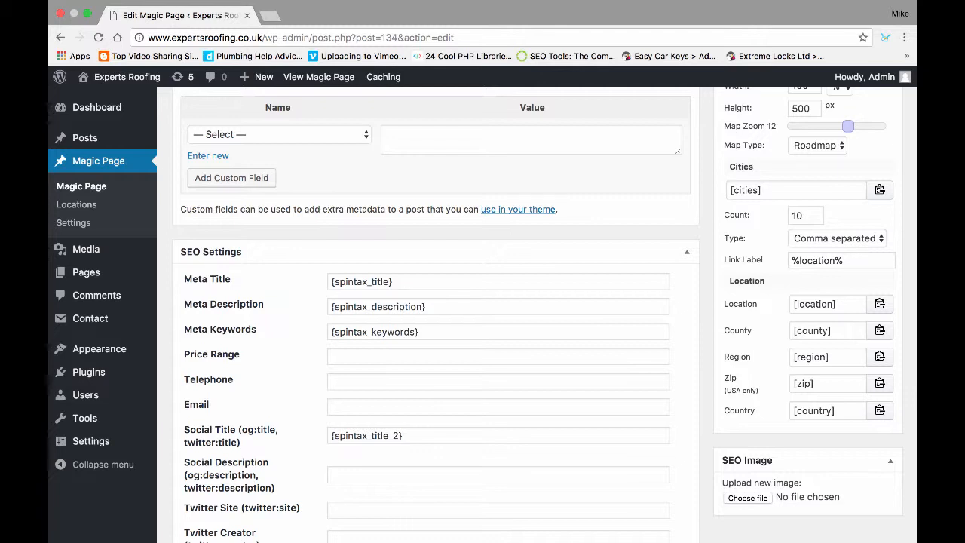
scroll(down, 3)
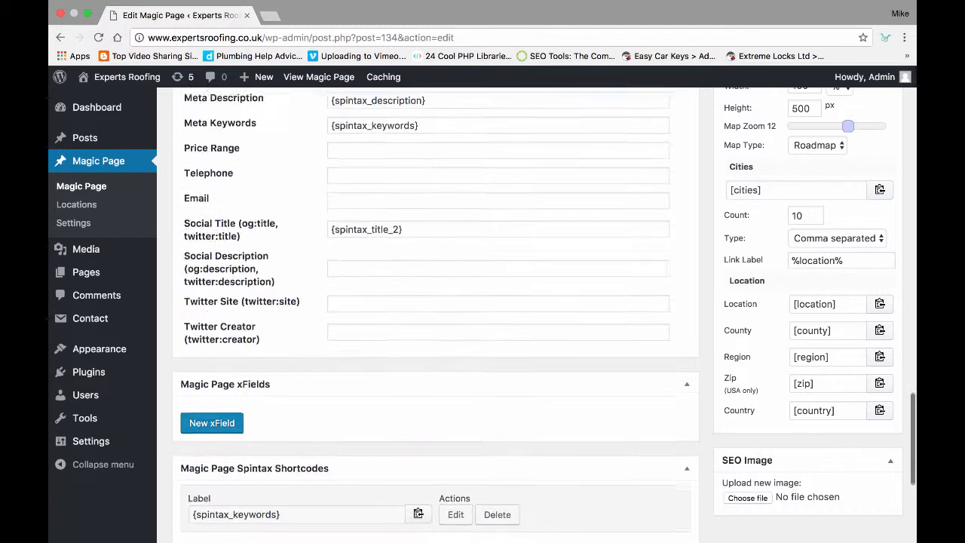
scroll(down, 3)
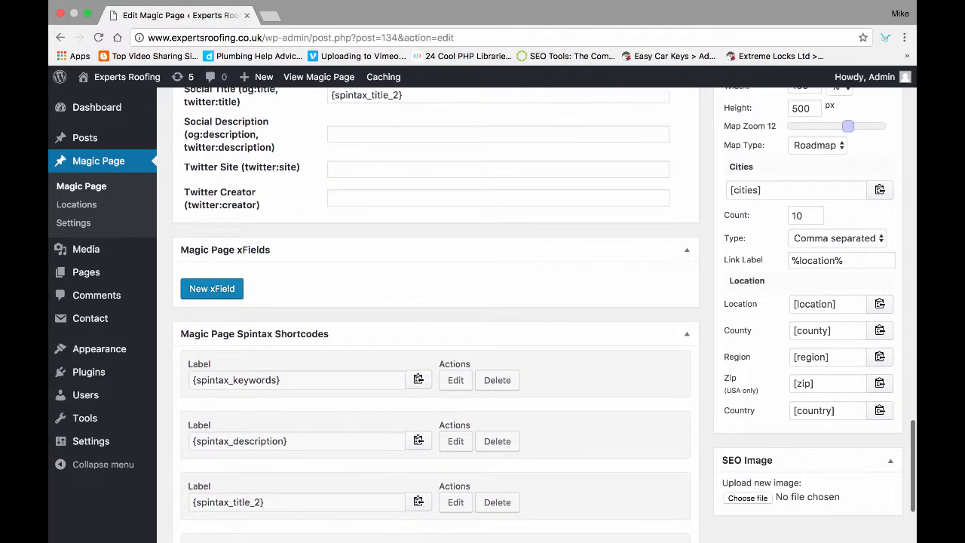
scroll(down, 3)
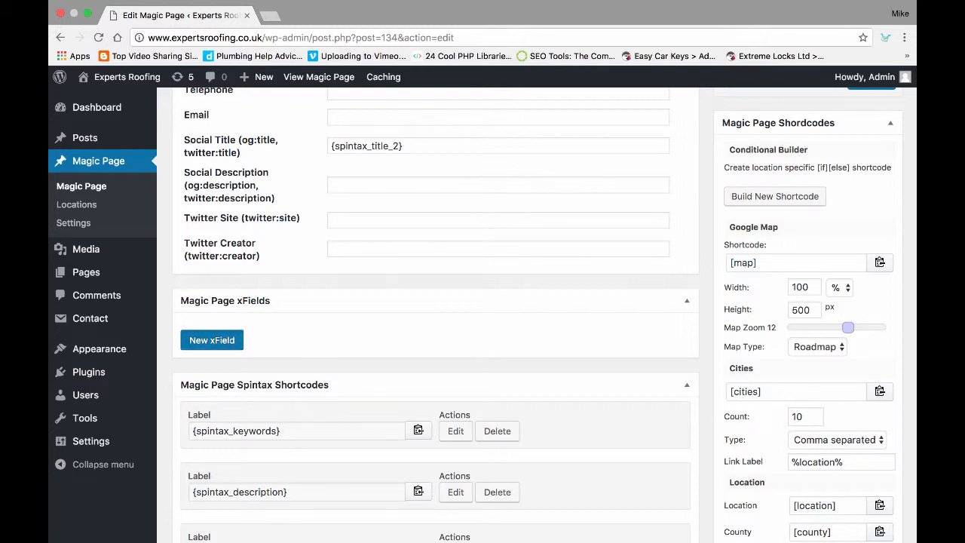
Create a new xField labelled 'title' with default value {spintax_title} for all locations.
click(212, 340)
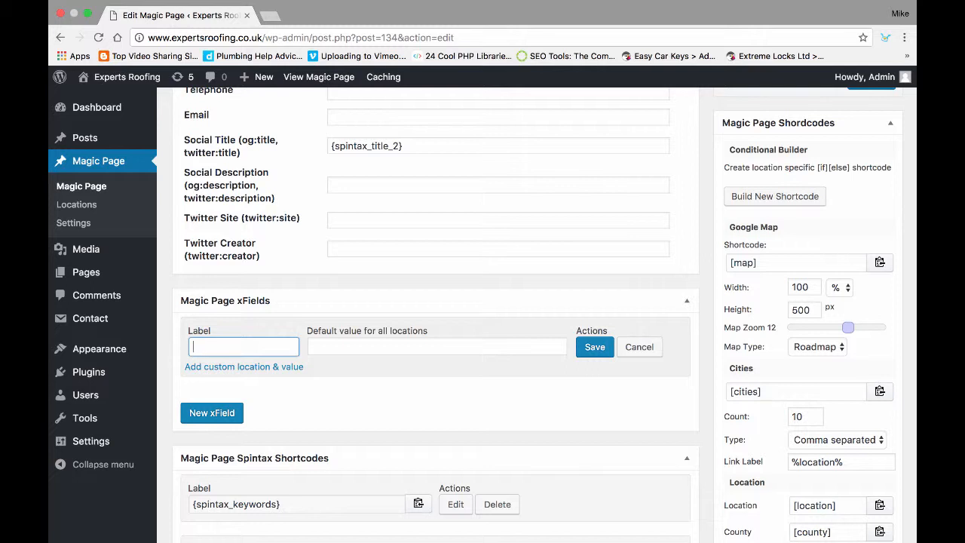
text(title)
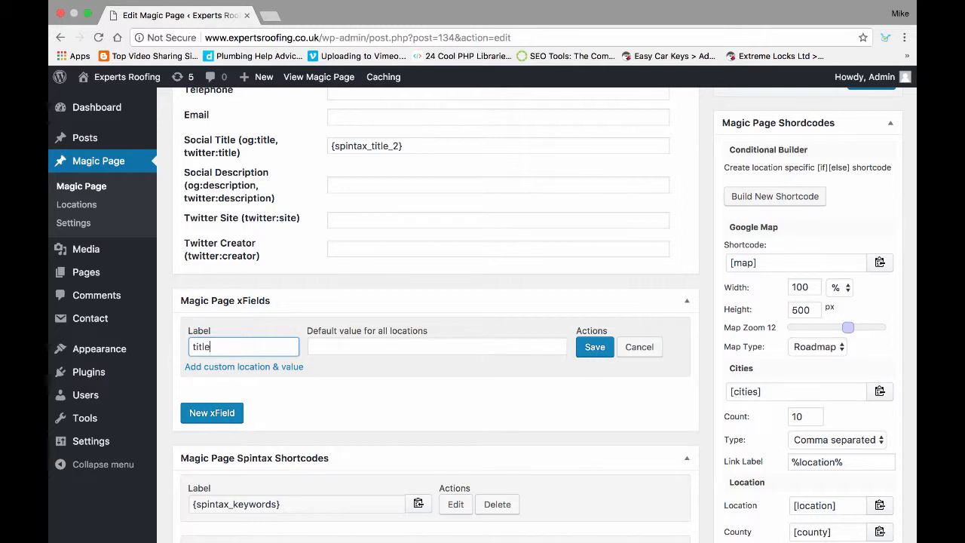
click(436, 346)
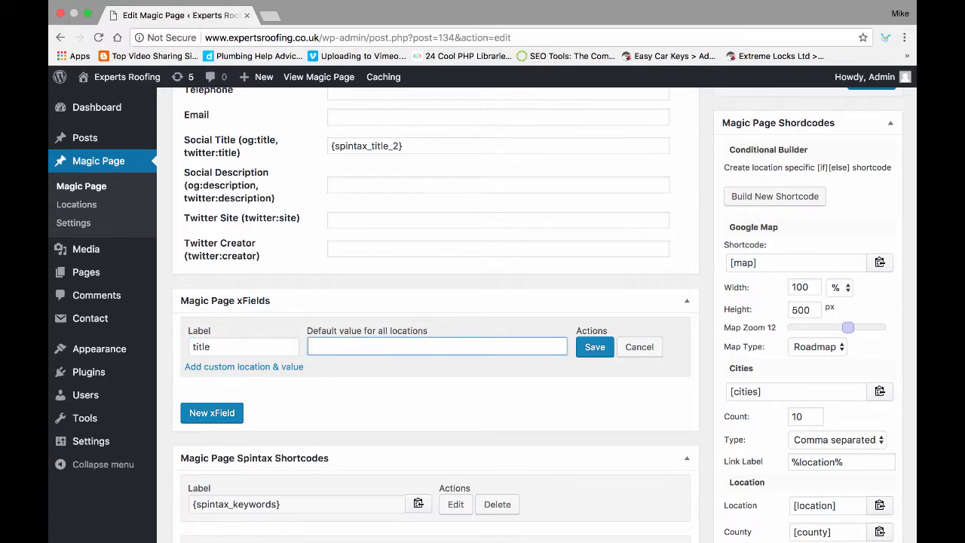
scroll(down, 3)
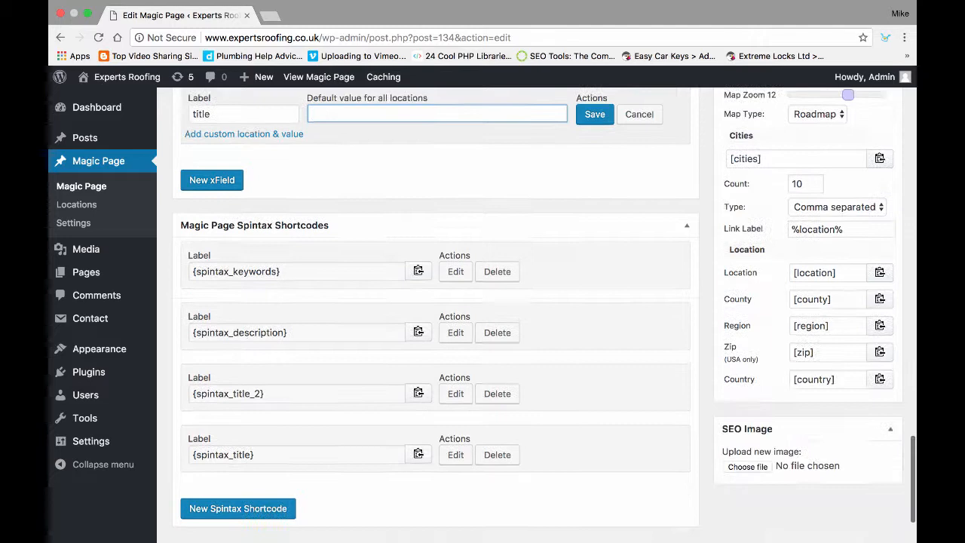
scroll(down, 3)
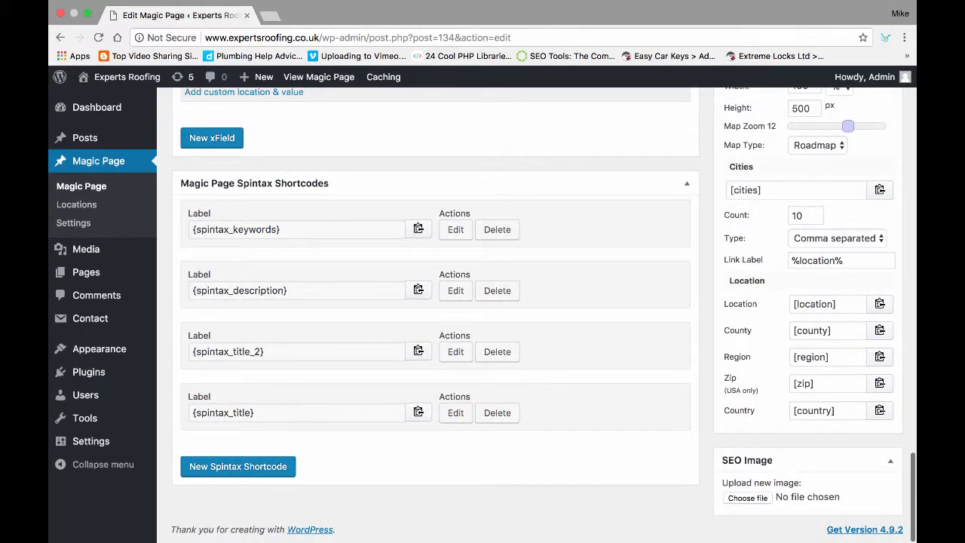
scroll(up, 3)
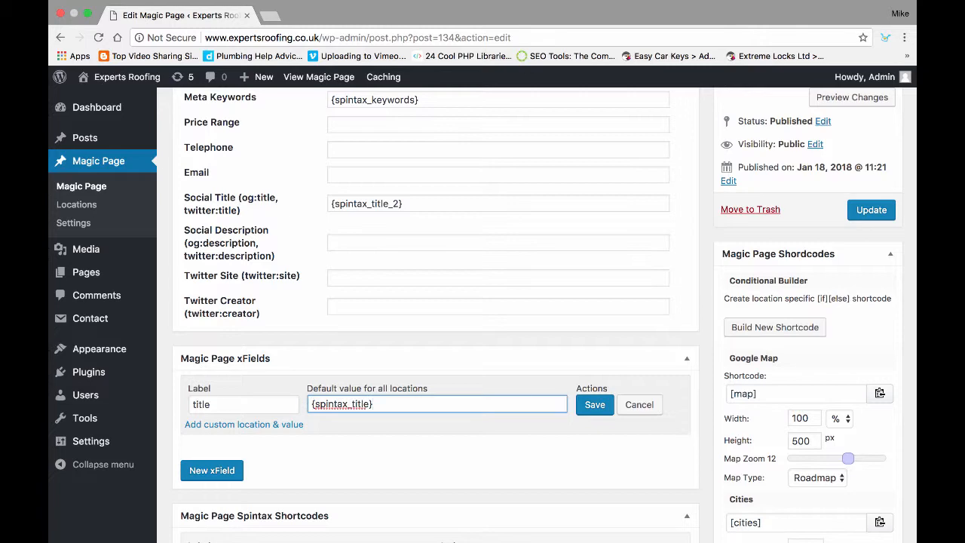
scroll(down, 3)
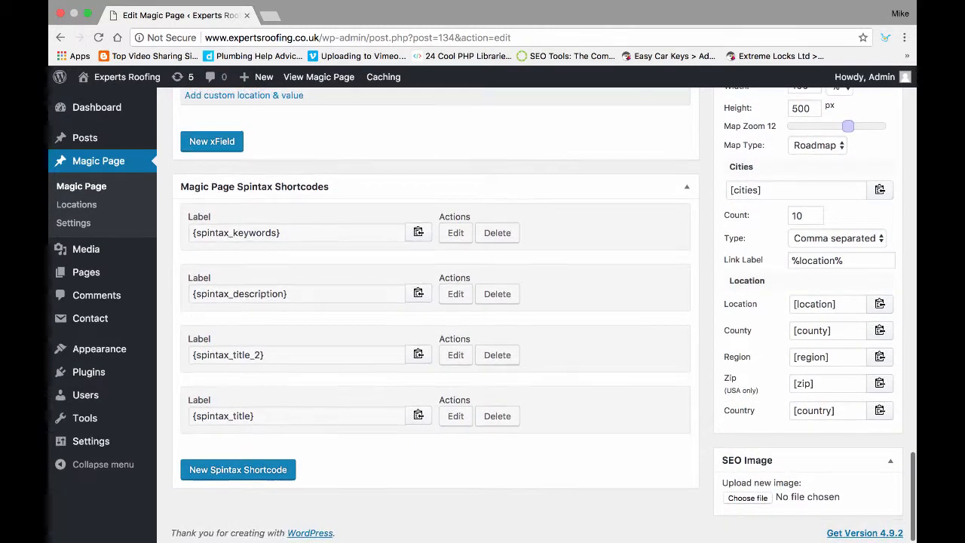
scroll(up, 3)
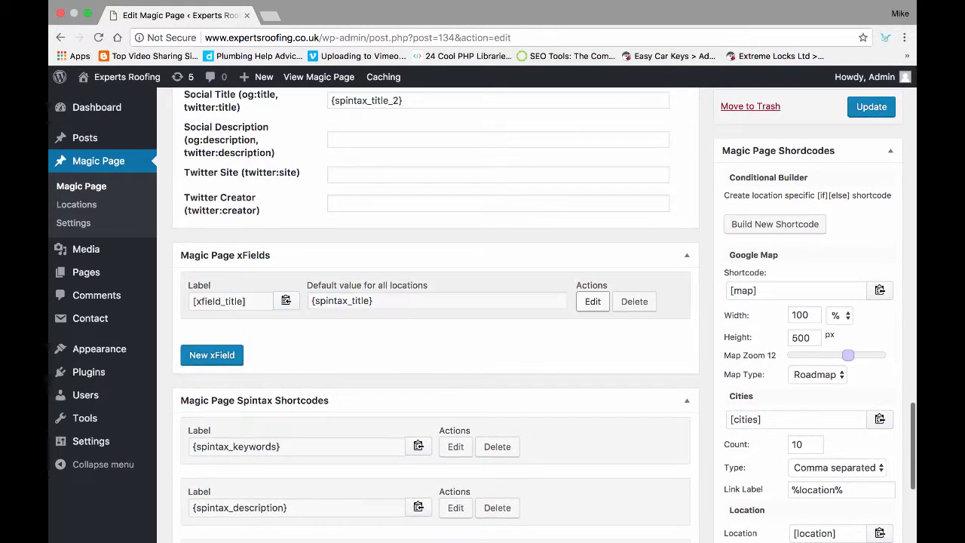
Add a custom location row for the title xField covering Sacramento and Burbank Los Angeles.
click(593, 300)
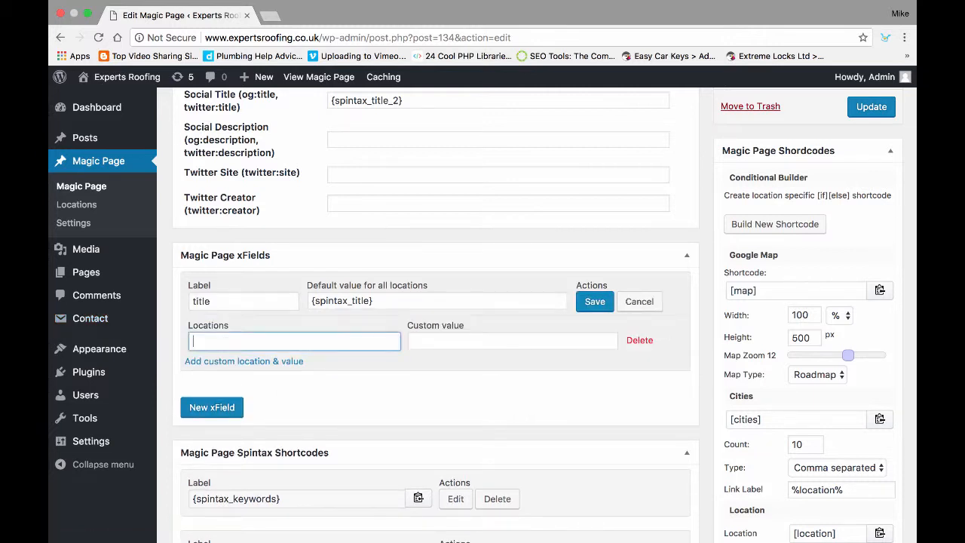
text(sacra)
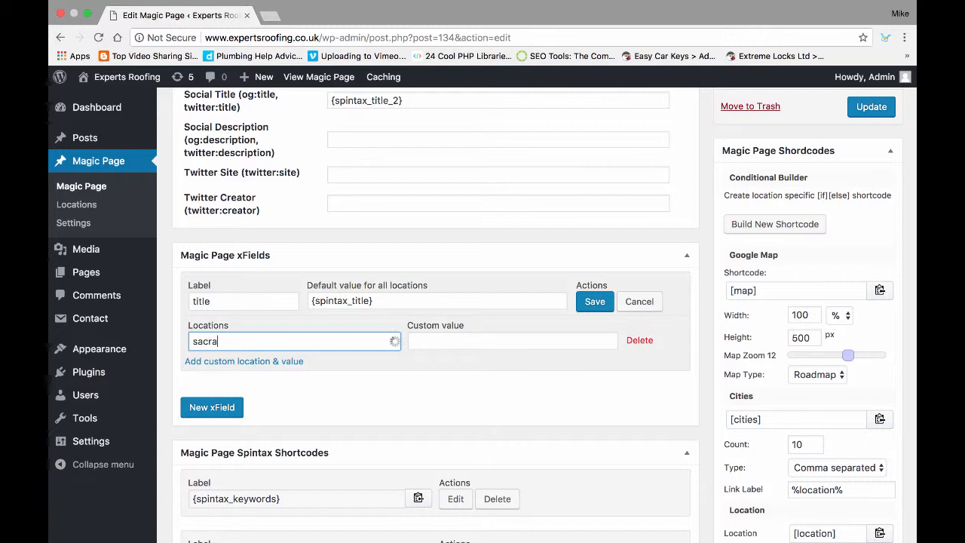
text(m)
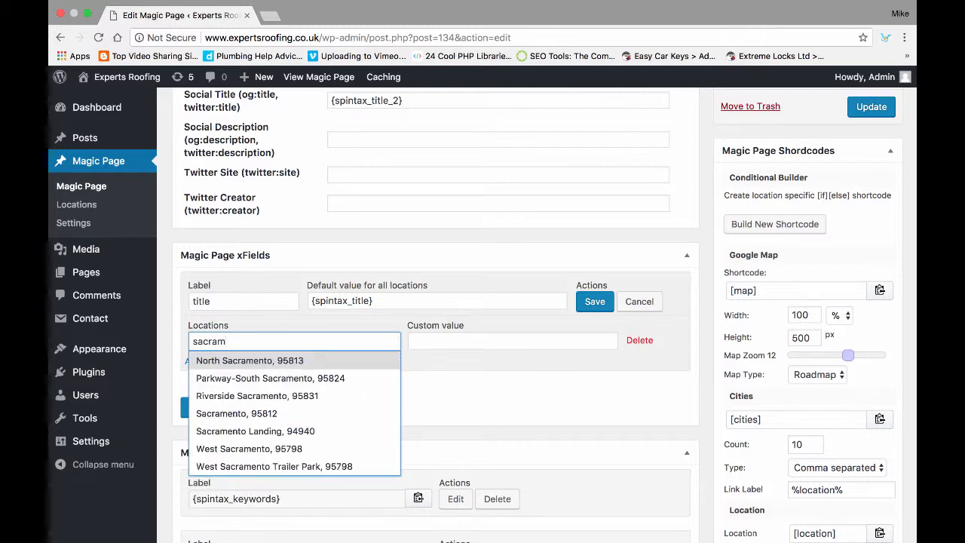
click(236, 413)
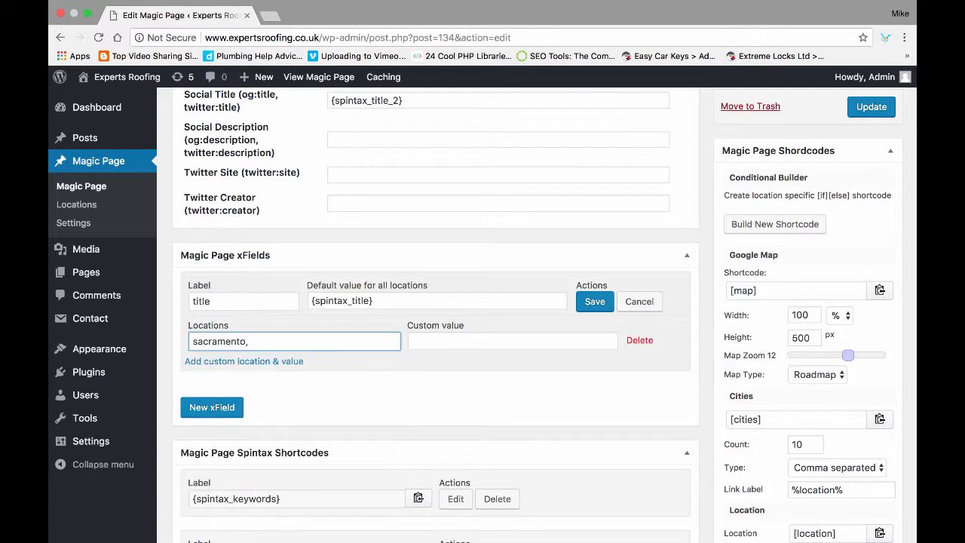
text(burbunk)
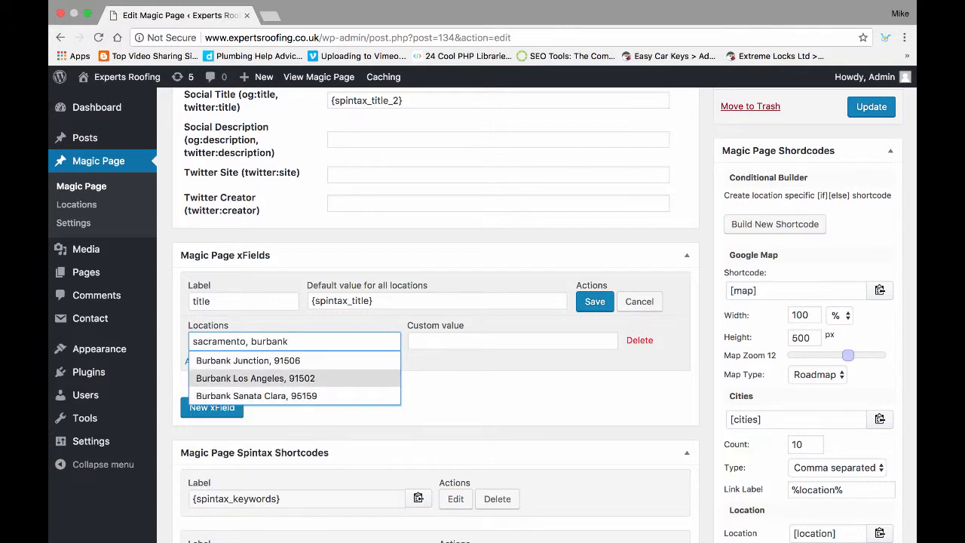
click(255, 377)
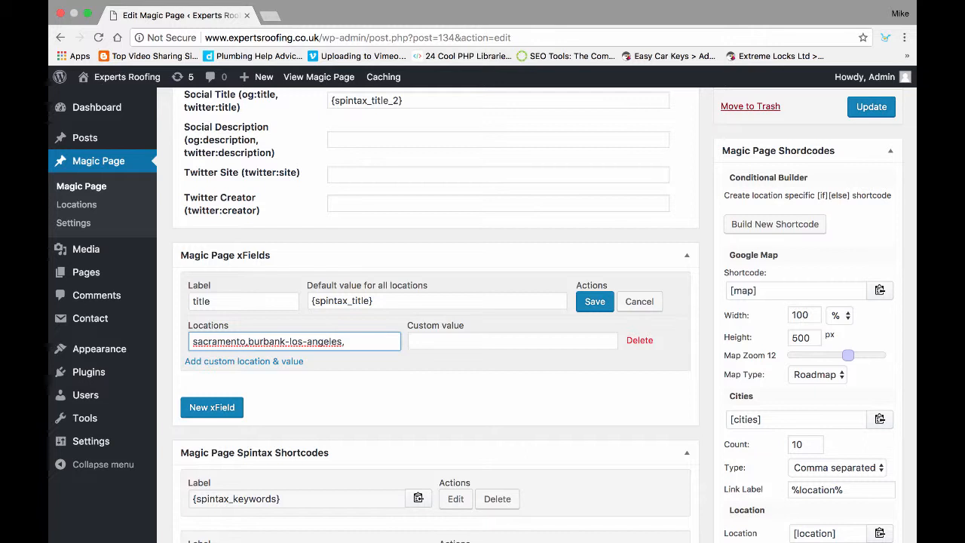
Enter the custom value 'I AM BRIAN AND IM COOL' for those locations.
click(512, 341)
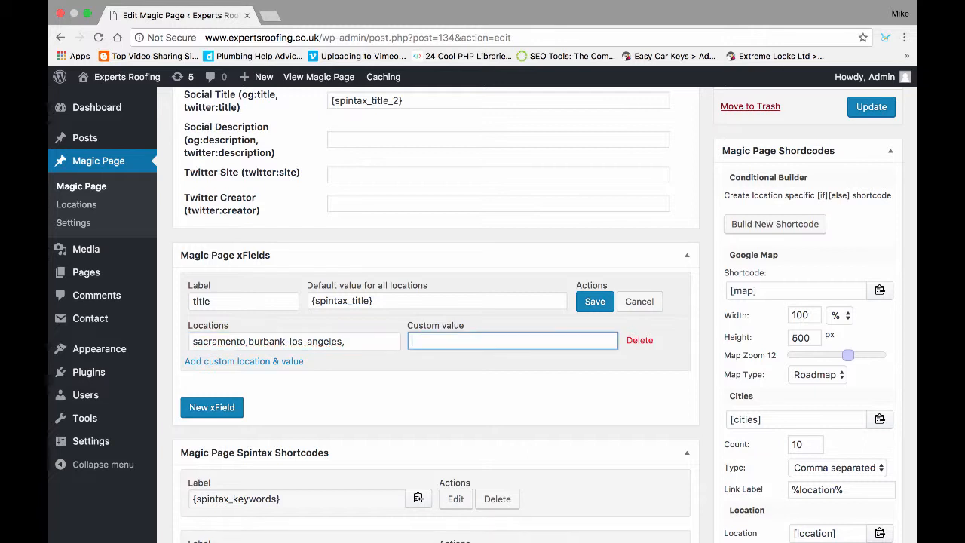
text(I AM)
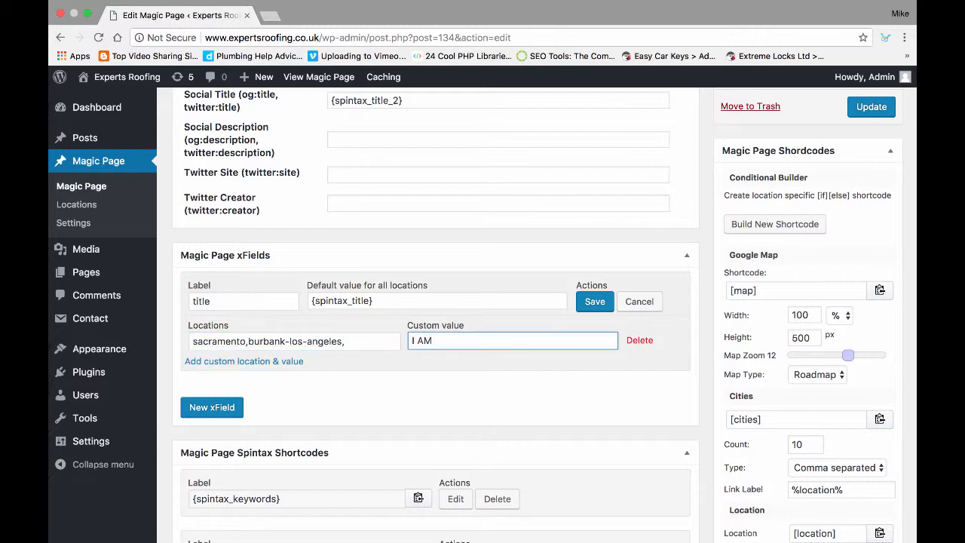
text(BRIAN AND I)
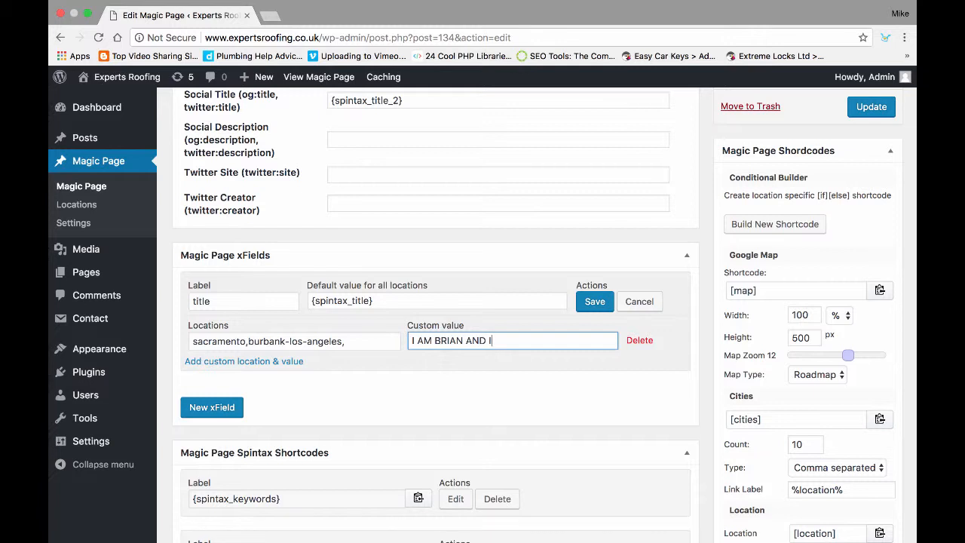
text(M COOL)
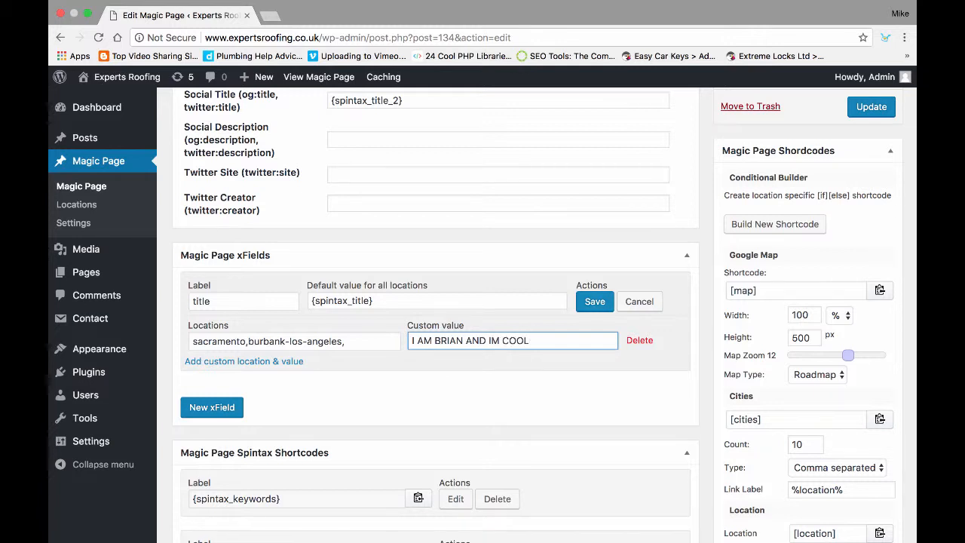
Save the title xField and replace the {spintax_title} heading with [xfield_title].
click(594, 300)
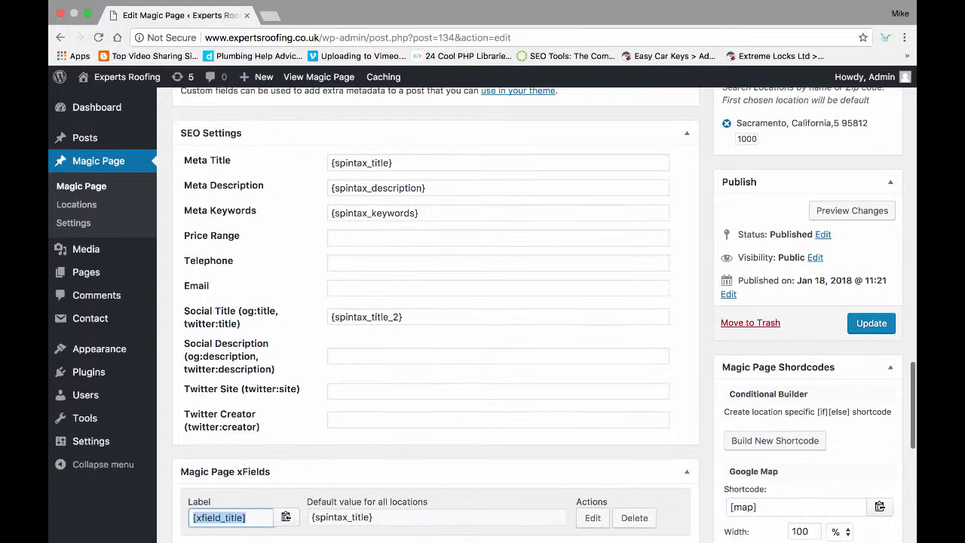
click(498, 162)
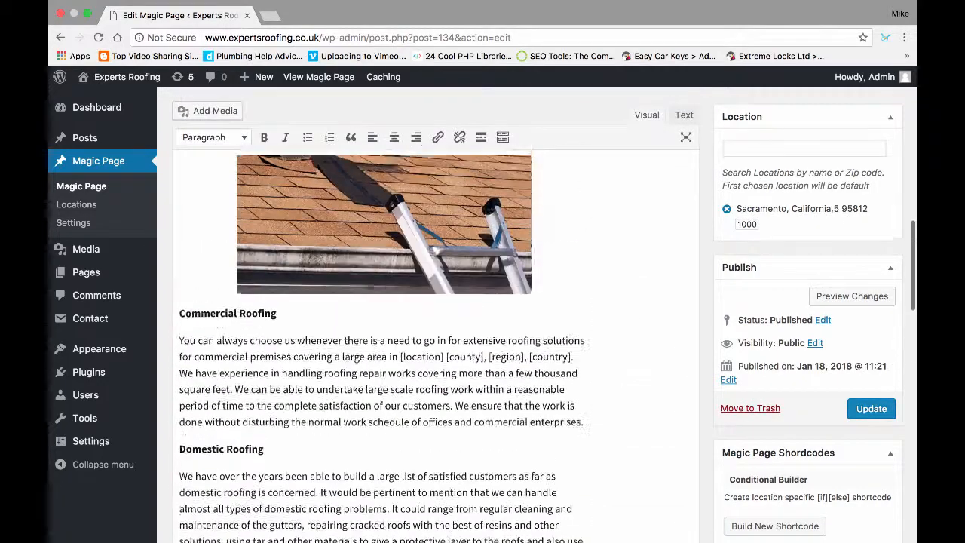
click(870, 408)
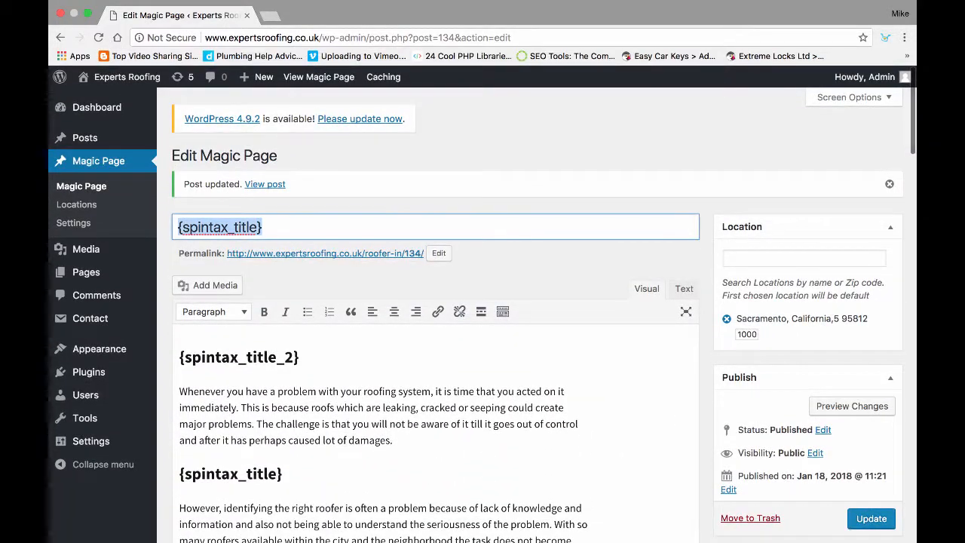
text([xfield_title])
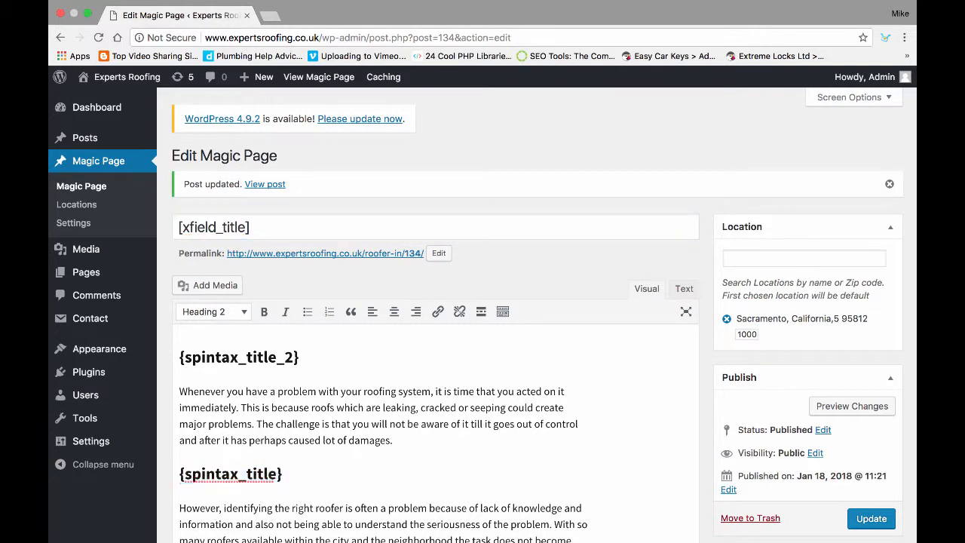
Update the page and view the published magic page.
scroll(down, 3)
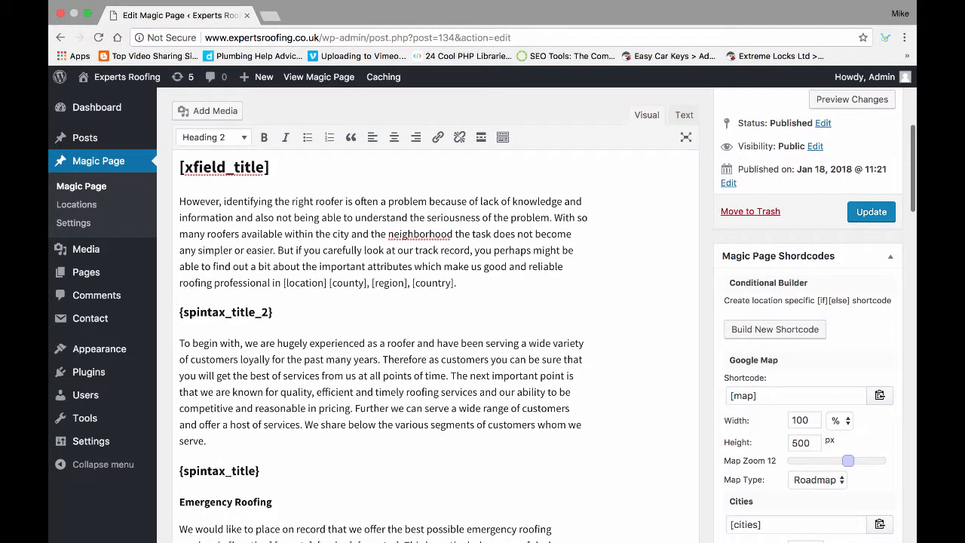
click(870, 211)
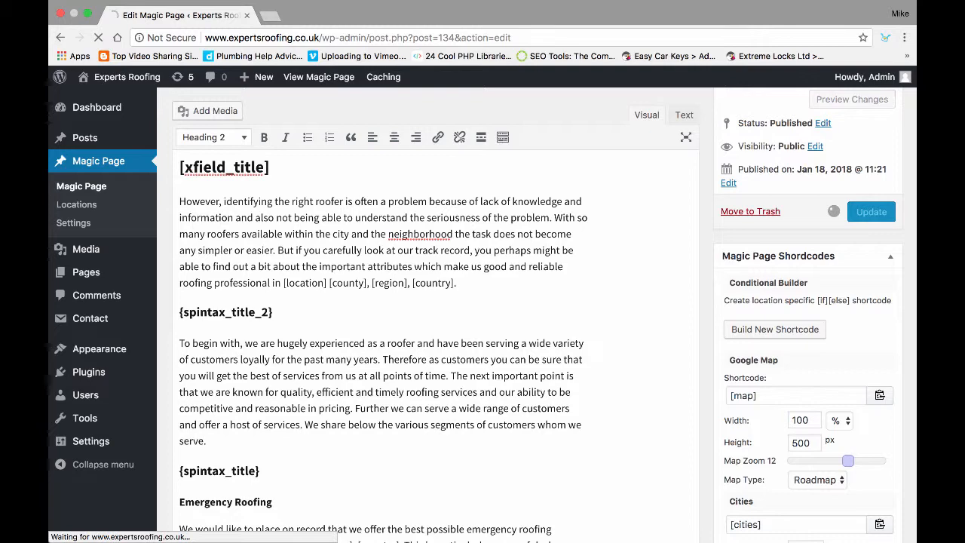
click(871, 211)
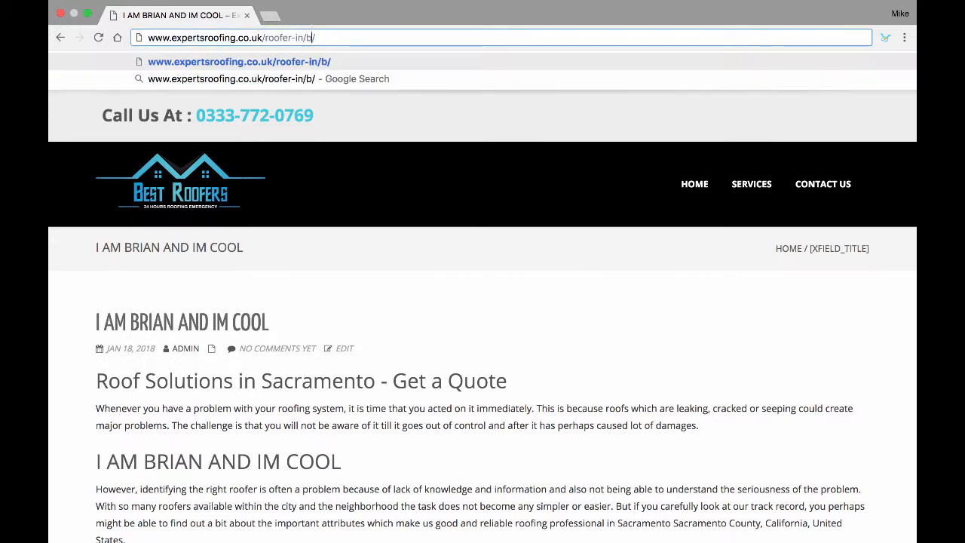
View the Burbank Los Angeles and North Hollywood pages, then return to editing the Magic Page.
text(urbank-)
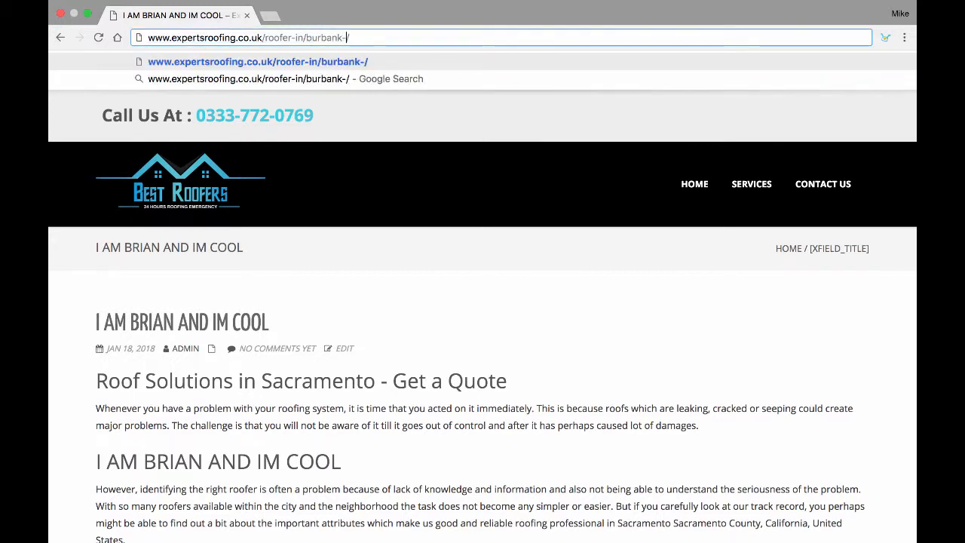
text(los-angeles)
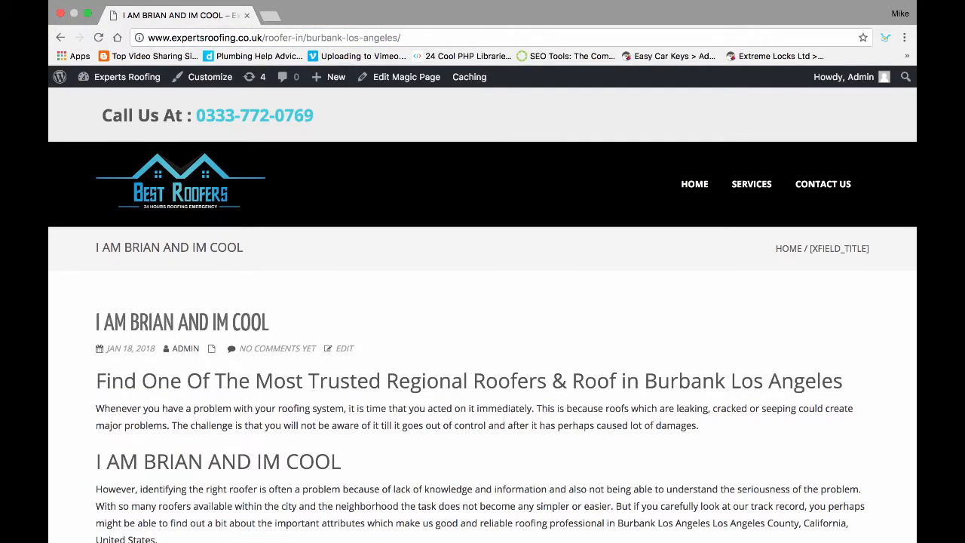
scroll(down, 3)
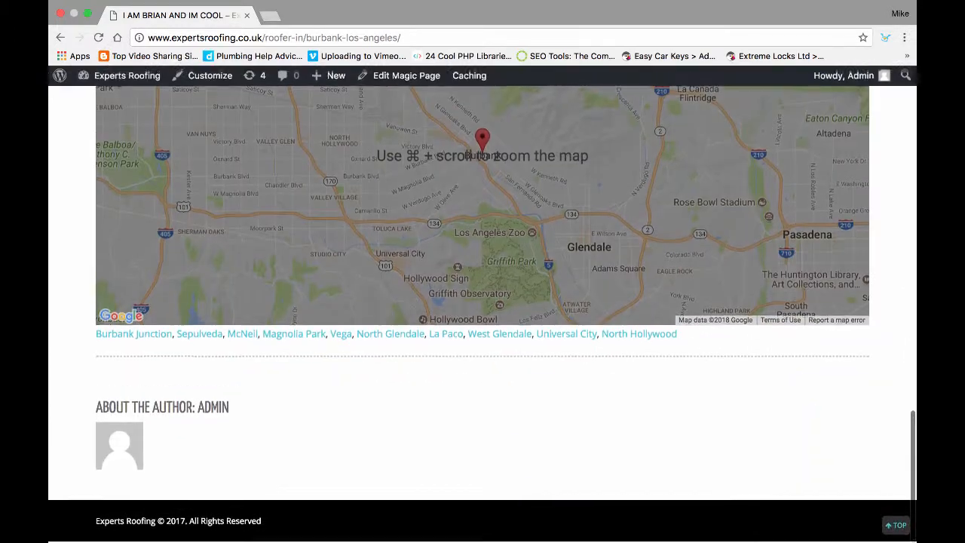
click(638, 334)
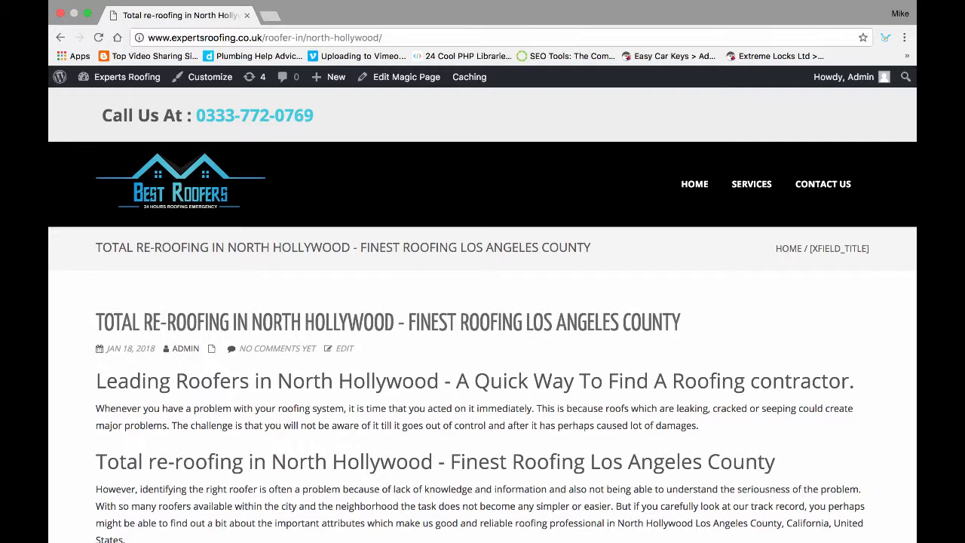
click(406, 77)
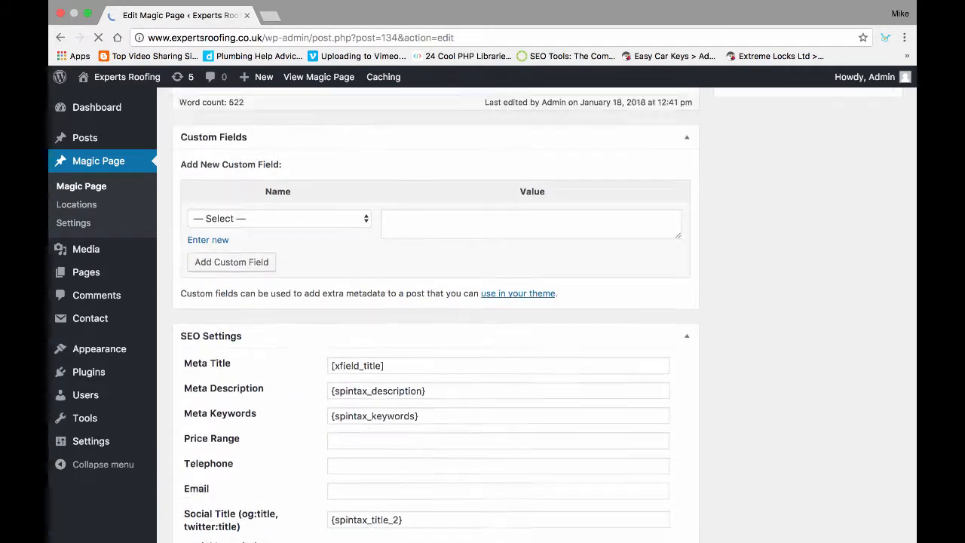
Check the title xField's default value, then view the live Sacramento page.
scroll(up, 3)
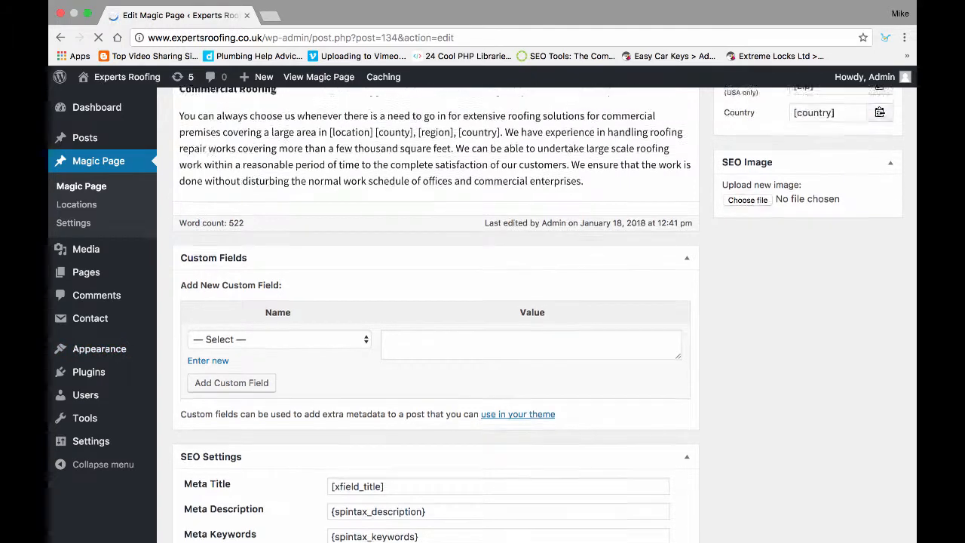
scroll(down, 3)
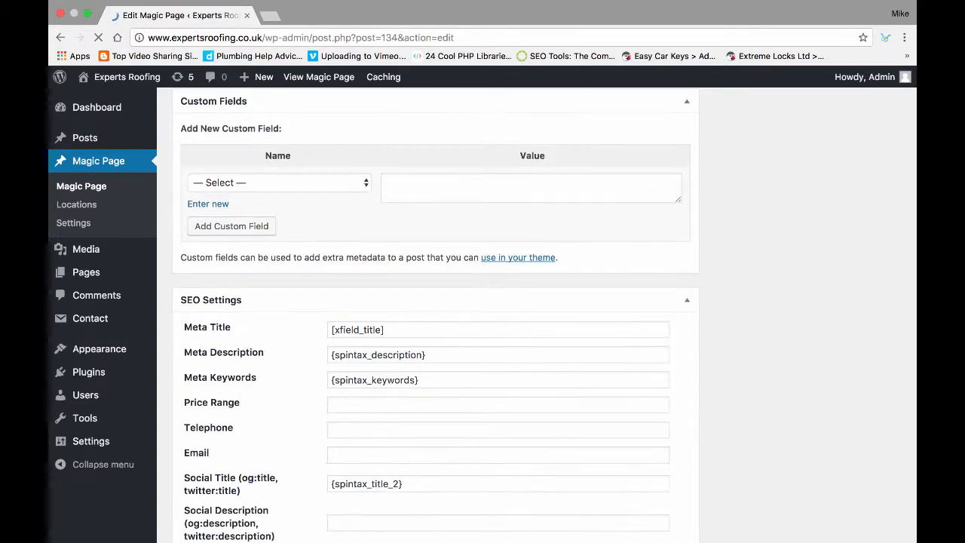
scroll(down, 3)
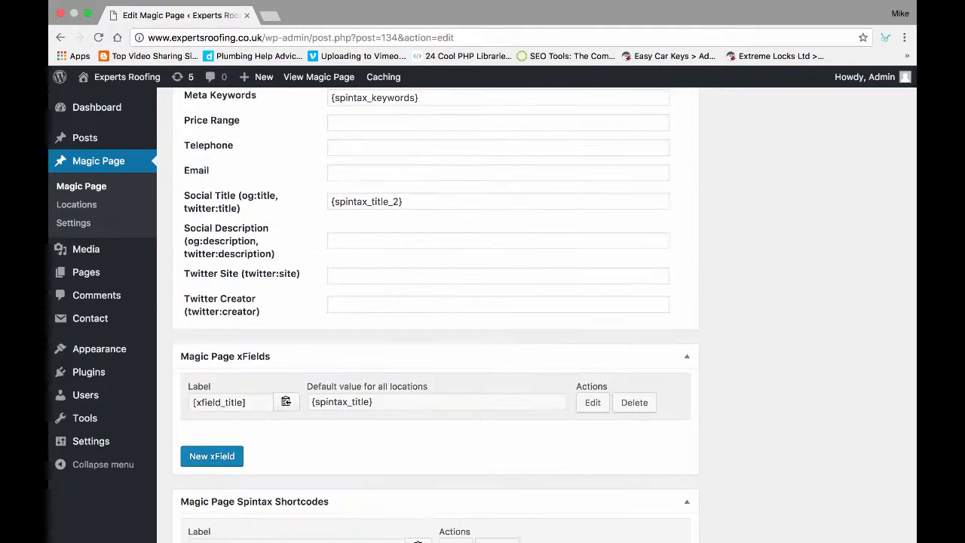
scroll(down, 3)
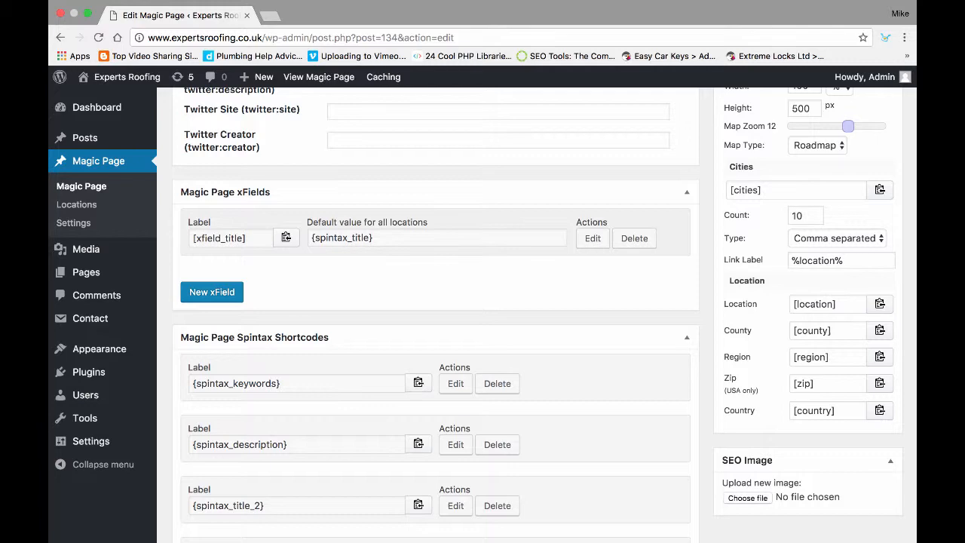
click(593, 238)
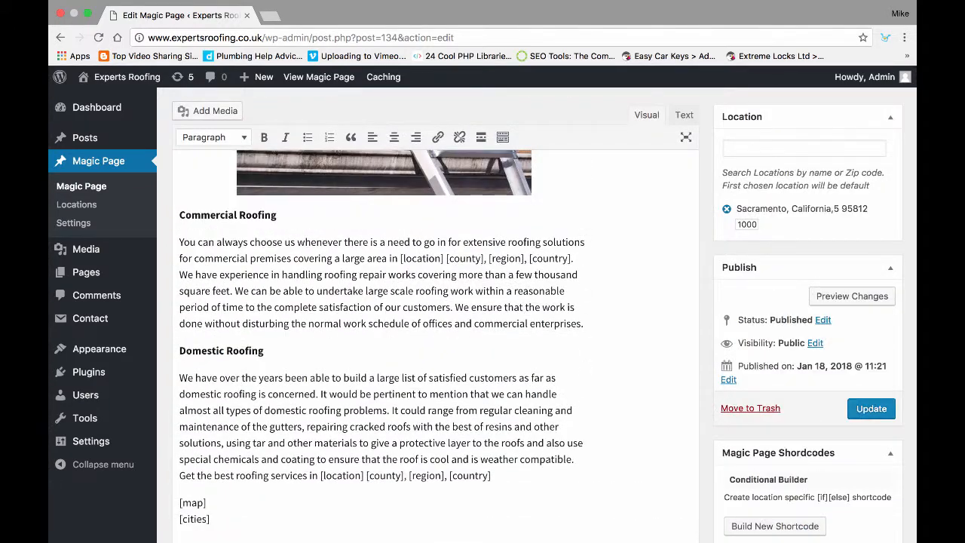
click(318, 76)
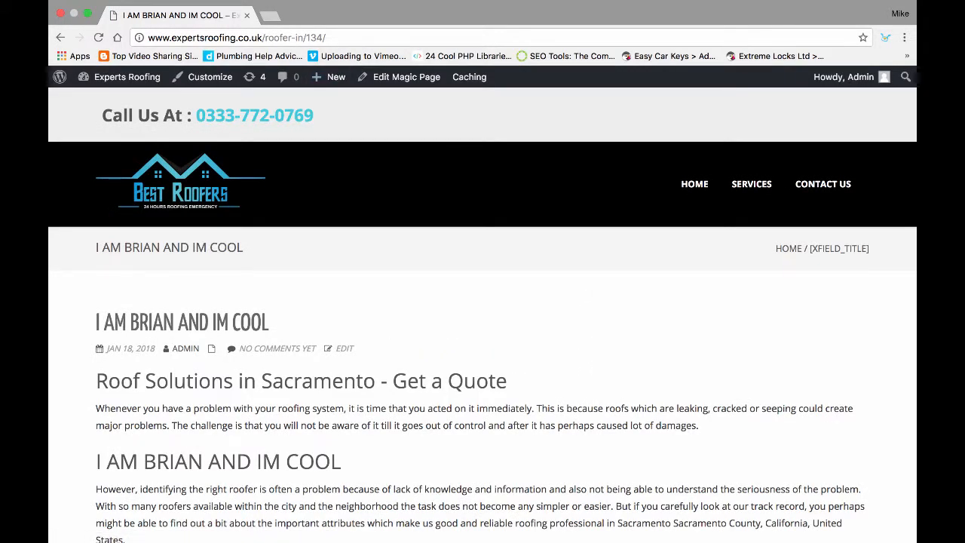
mouse_move(406, 76)
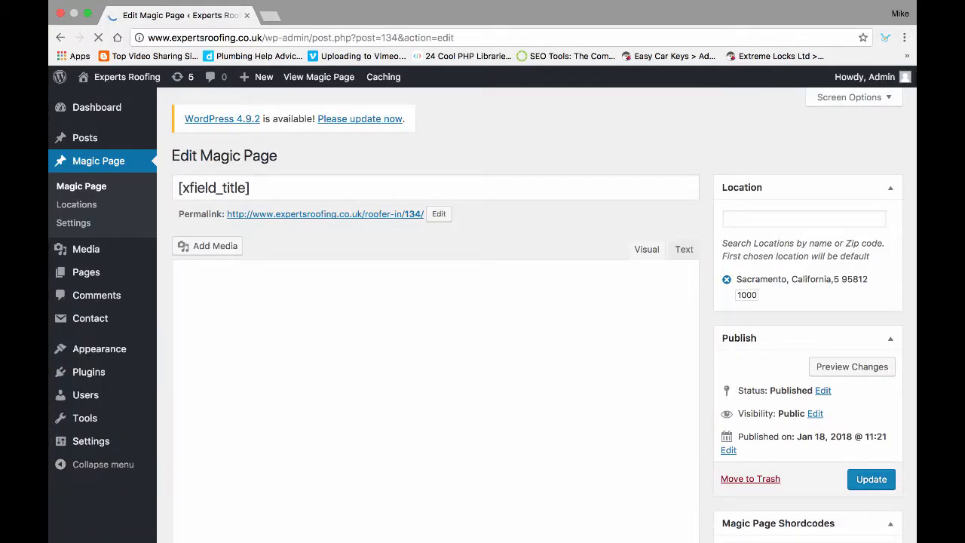
Delete the Sacramento/Burbank custom value from the title xField, update and view the page.
scroll(down, 3)
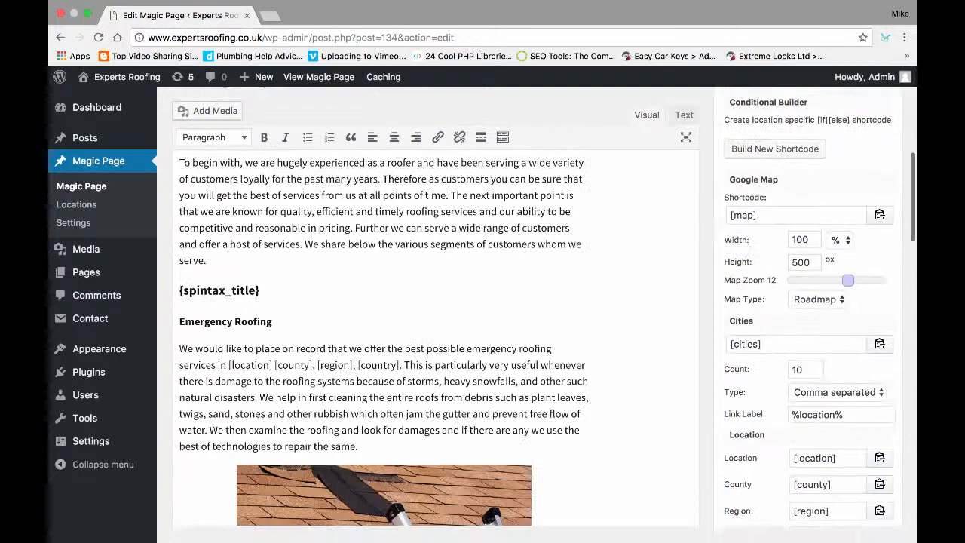
scroll(down, 3)
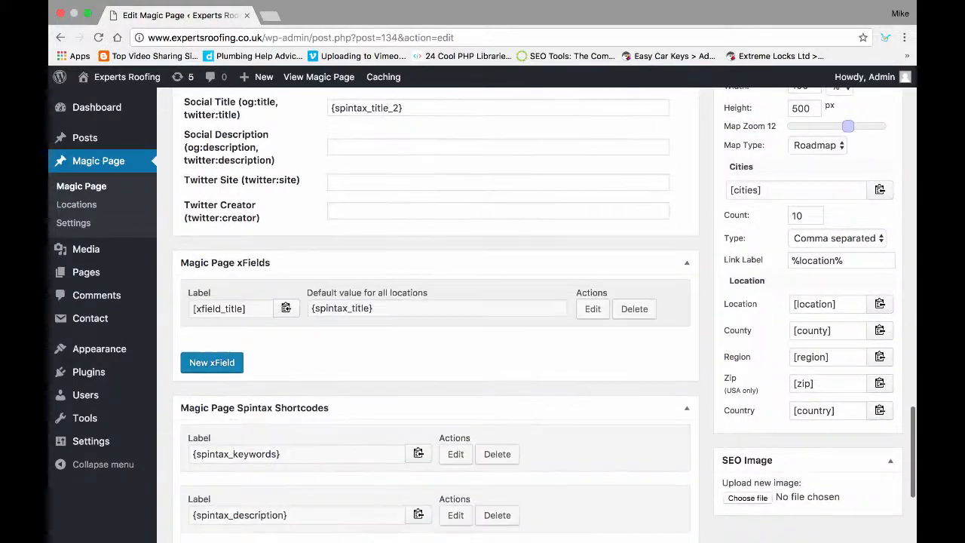
click(593, 308)
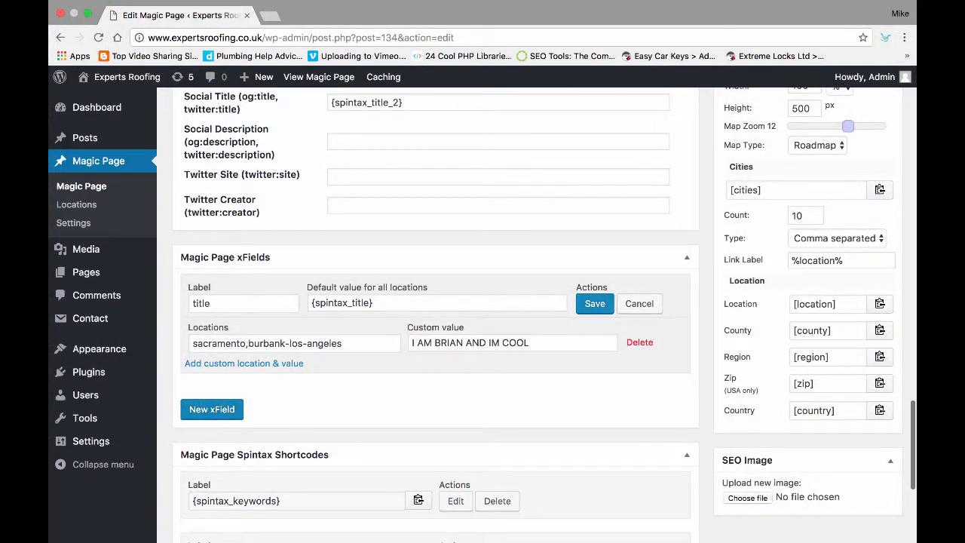
click(594, 303)
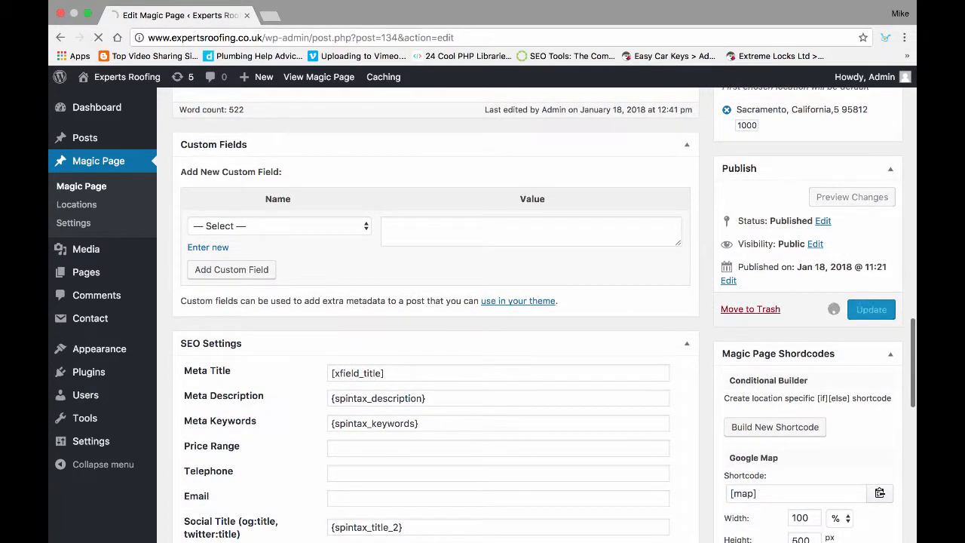
click(870, 309)
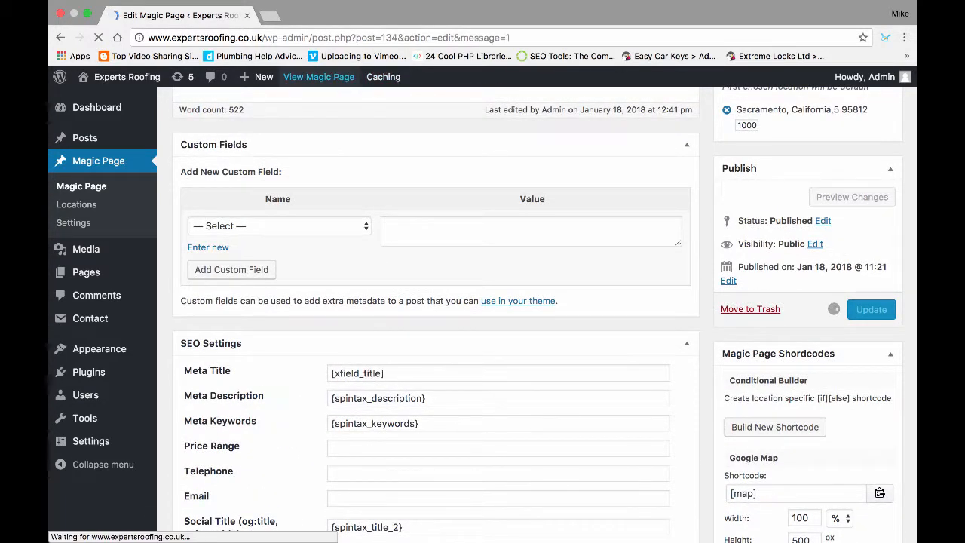
click(870, 309)
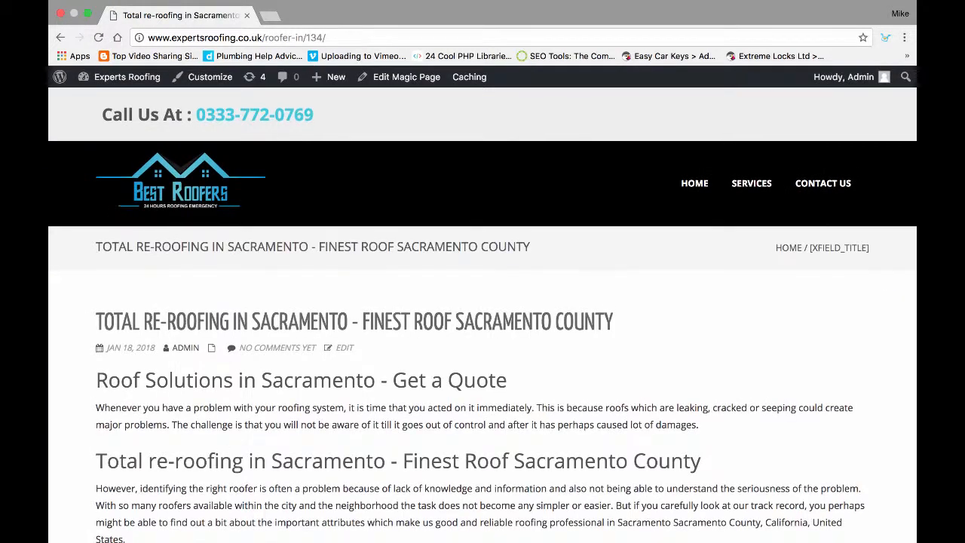
Check the spun Sacramento title, then return to editing the Magic Page.
scroll(down, 3)
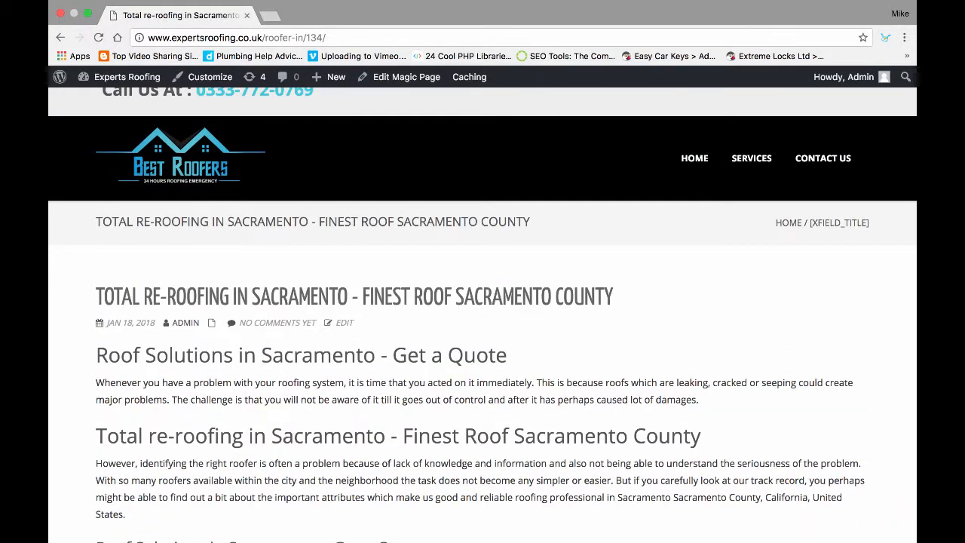
click(406, 77)
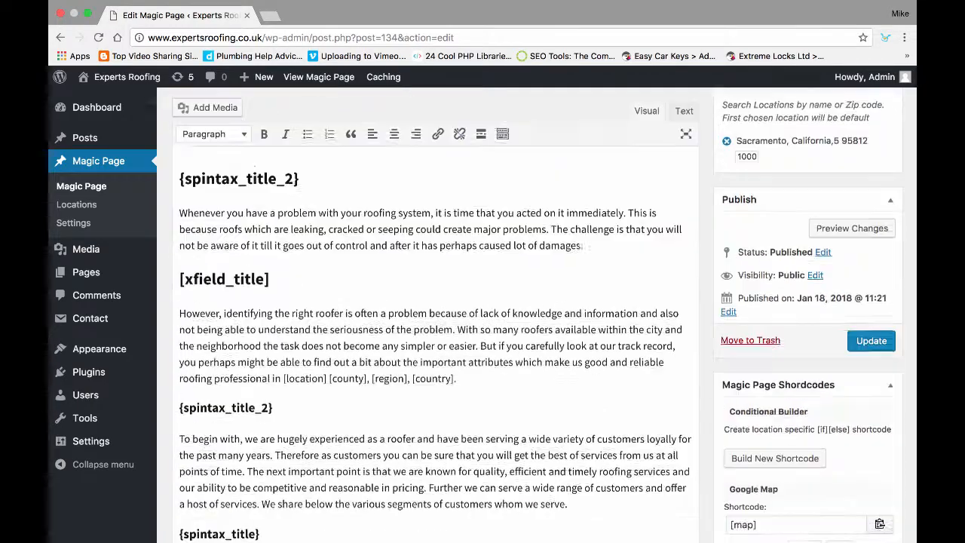
scroll(down, 3)
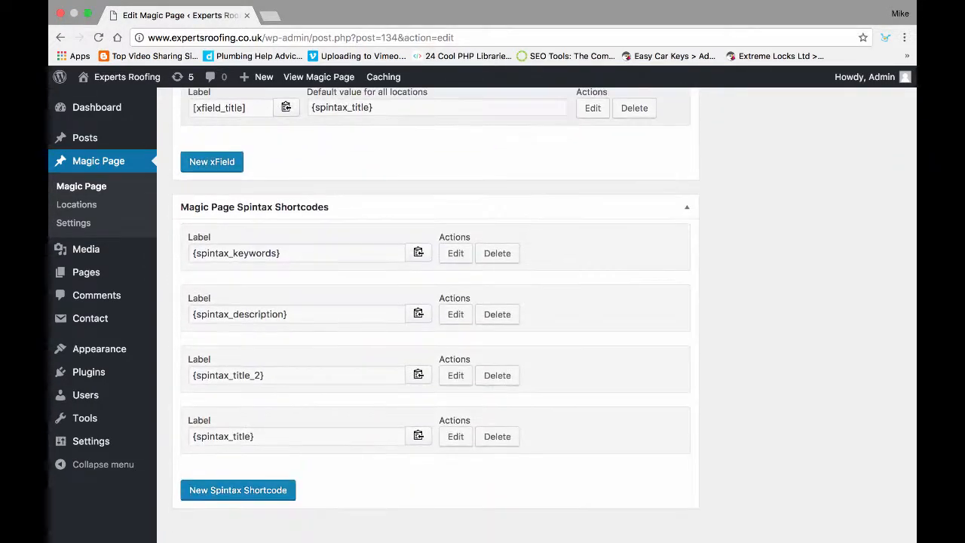
scroll(down, 3)
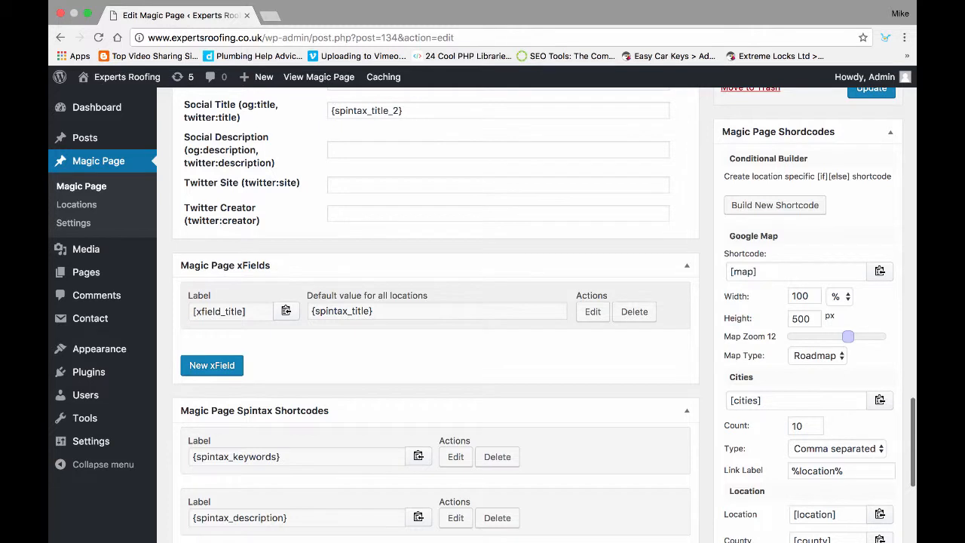
Edit the title xField and add a new custom location row, starting to type a location.
click(592, 312)
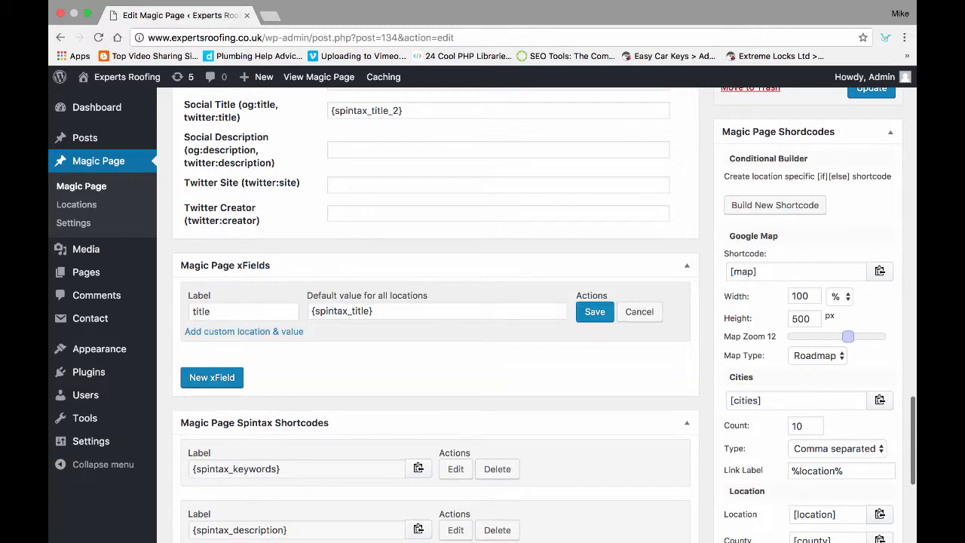
click(244, 331)
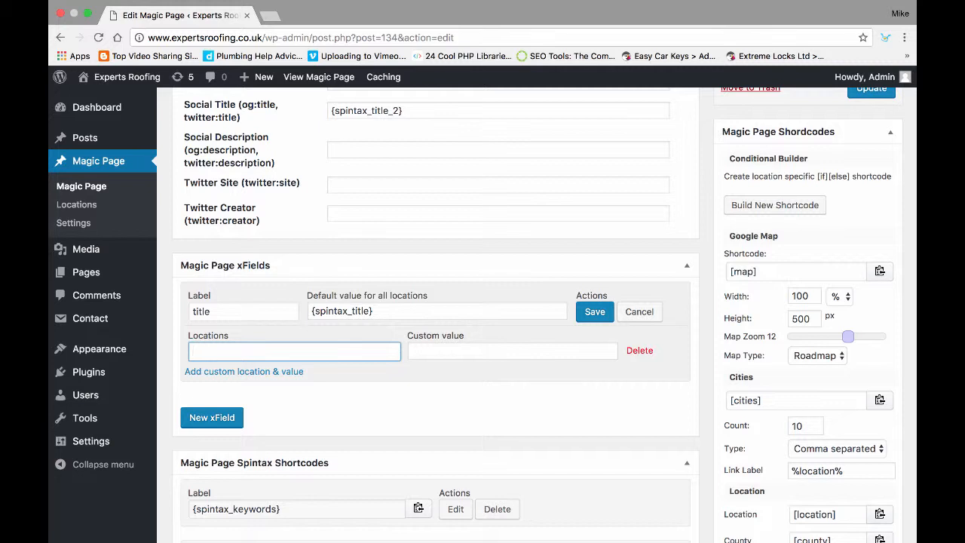
text(miami 10)
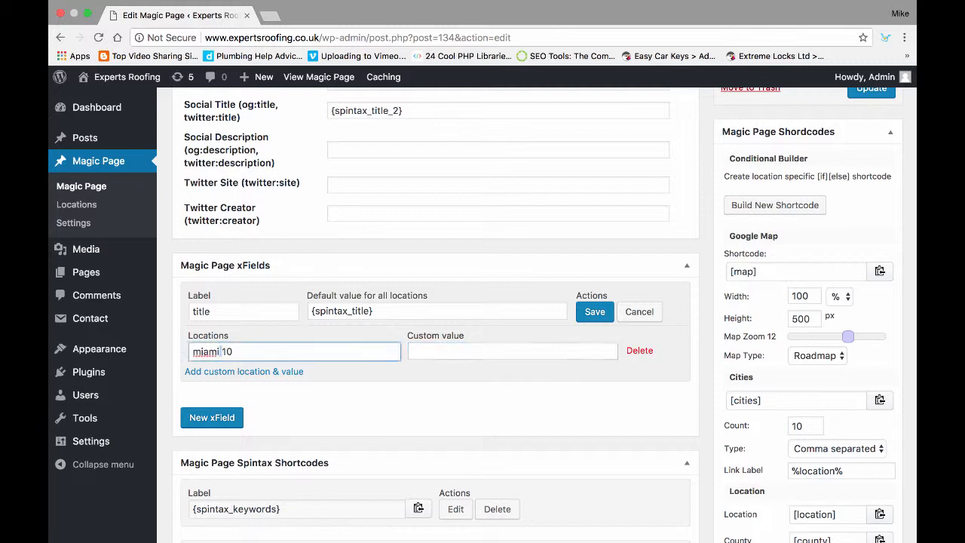
click(294, 351)
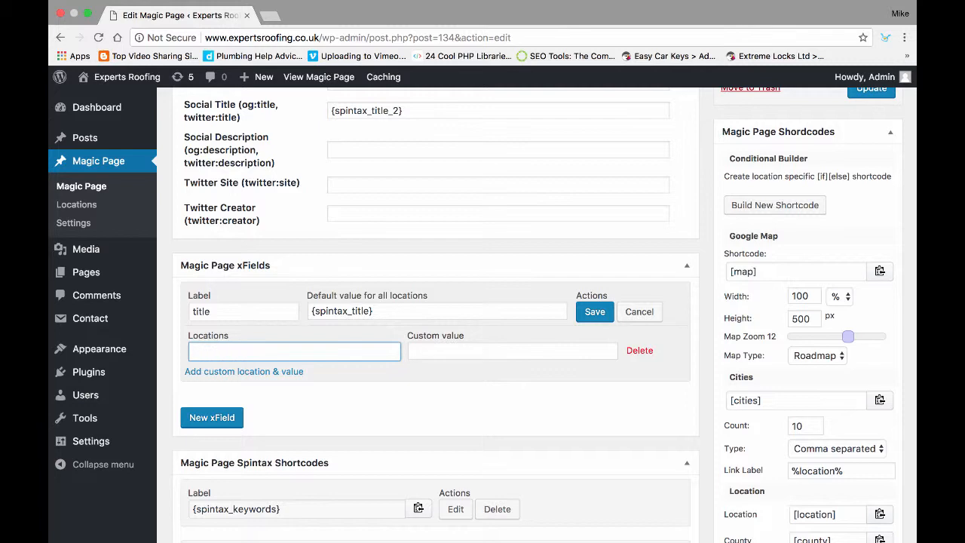